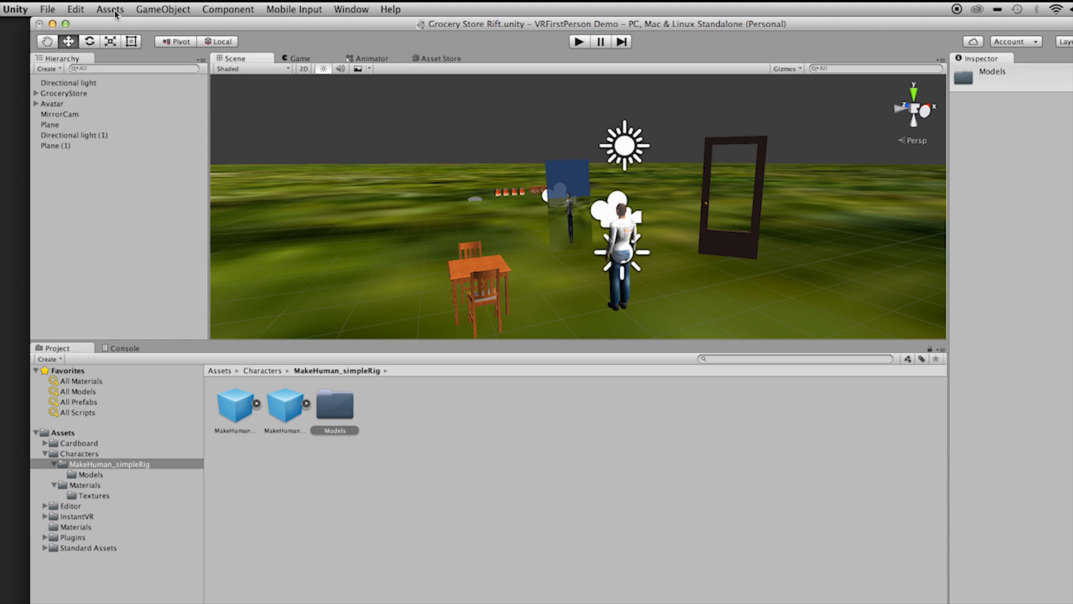
# Step: Browse to the MakeHuman_simpleRig Models folder to list the character model and clothing parts
pyautogui.click(109, 9)
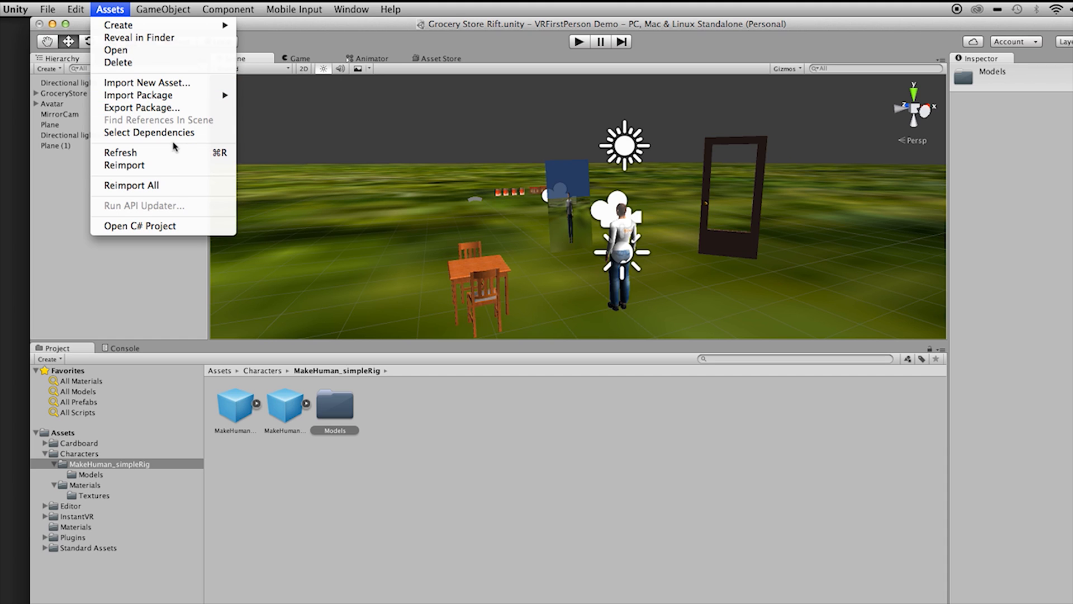
pyautogui.moveTo(138, 95)
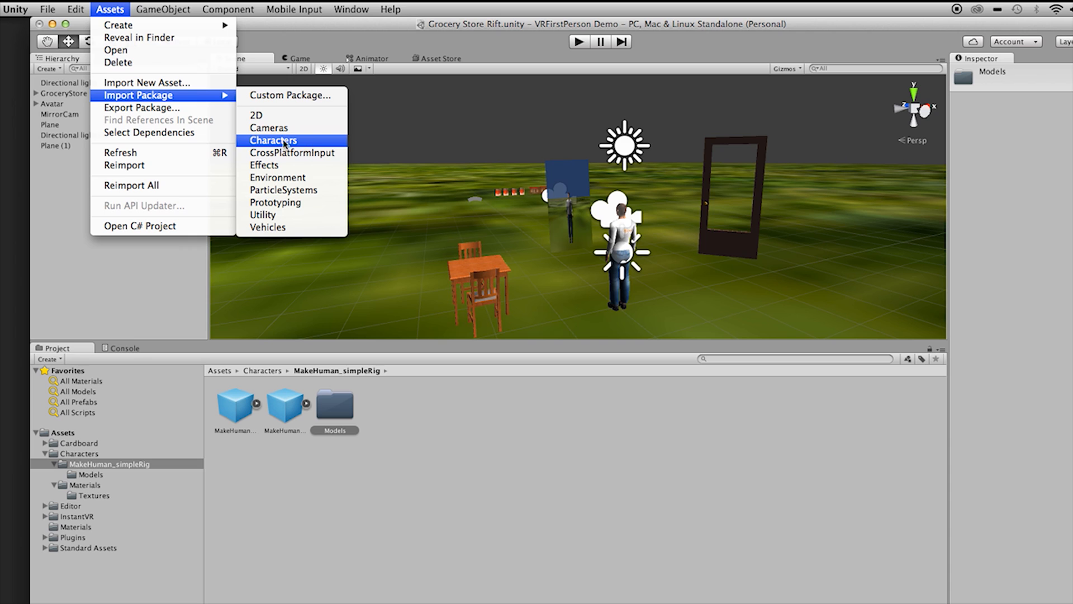
pyautogui.moveTo(310, 144)
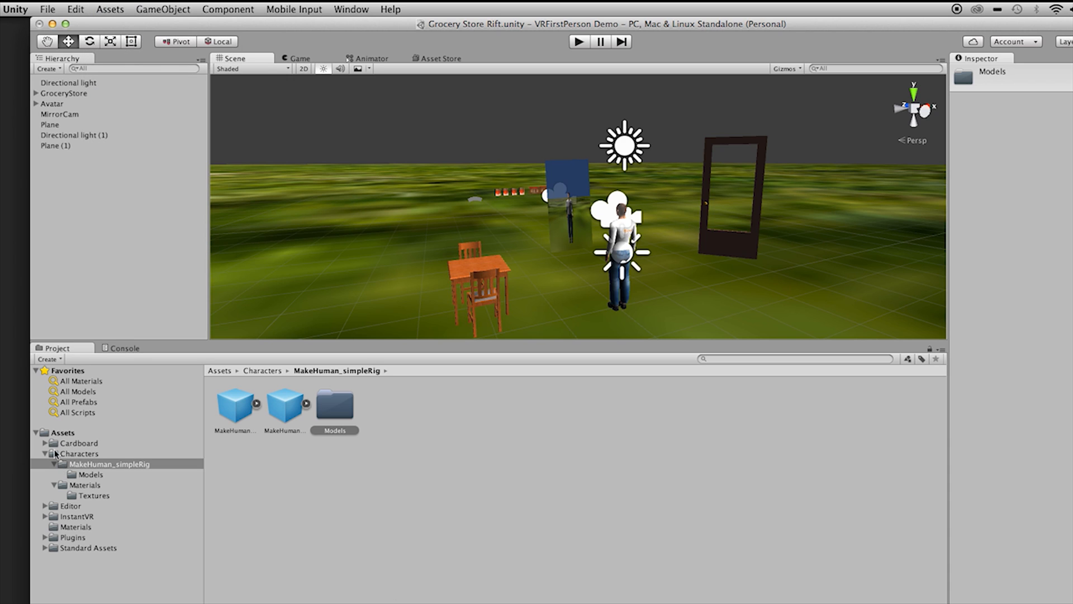
pyautogui.click(109, 464)
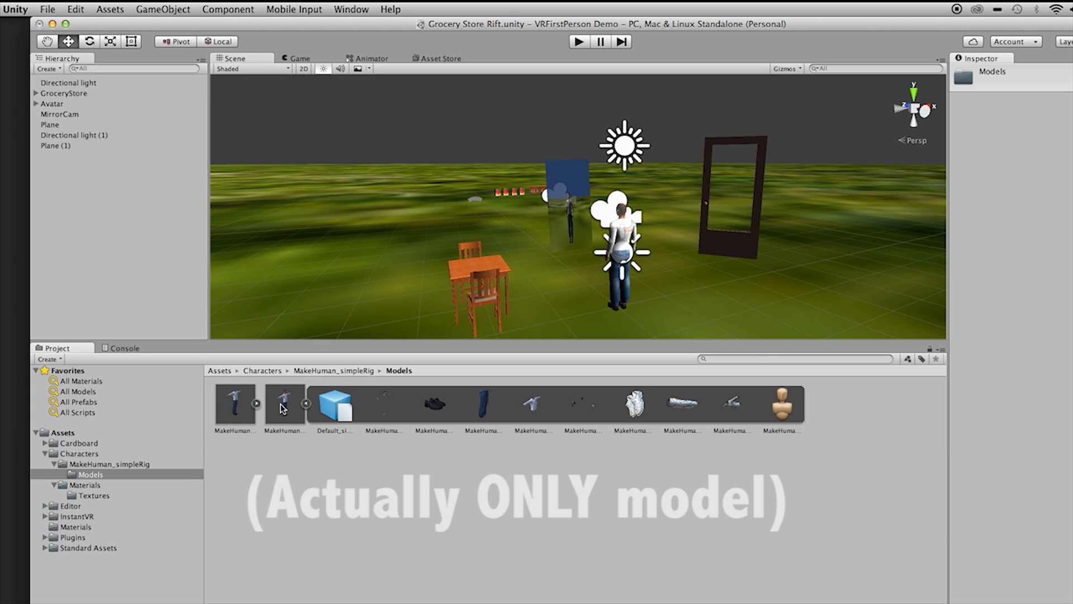
pyautogui.moveTo(596, 278)
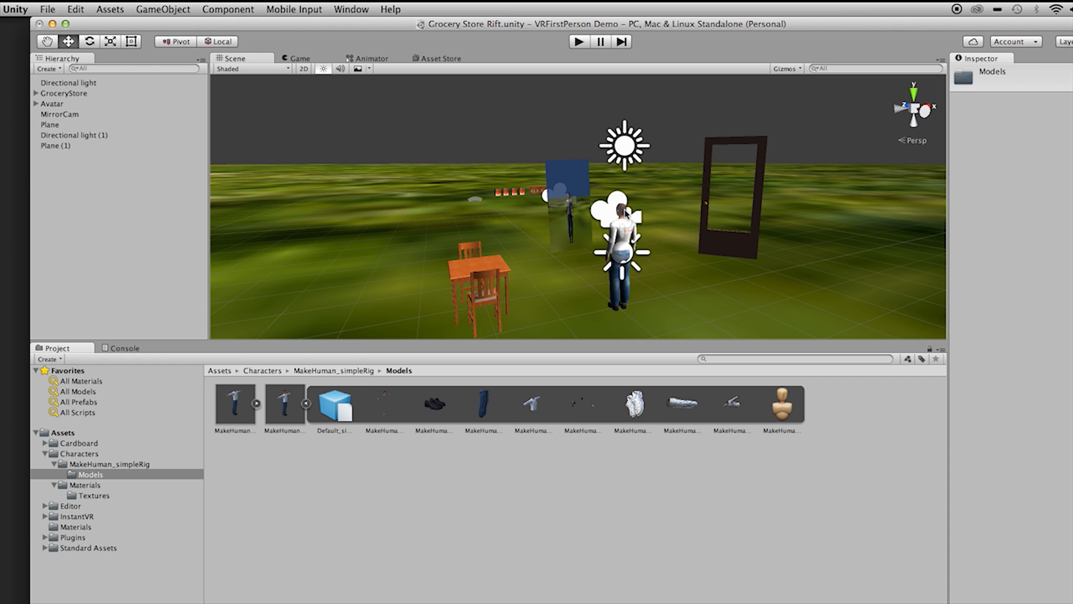
pyautogui.moveTo(723, 250)
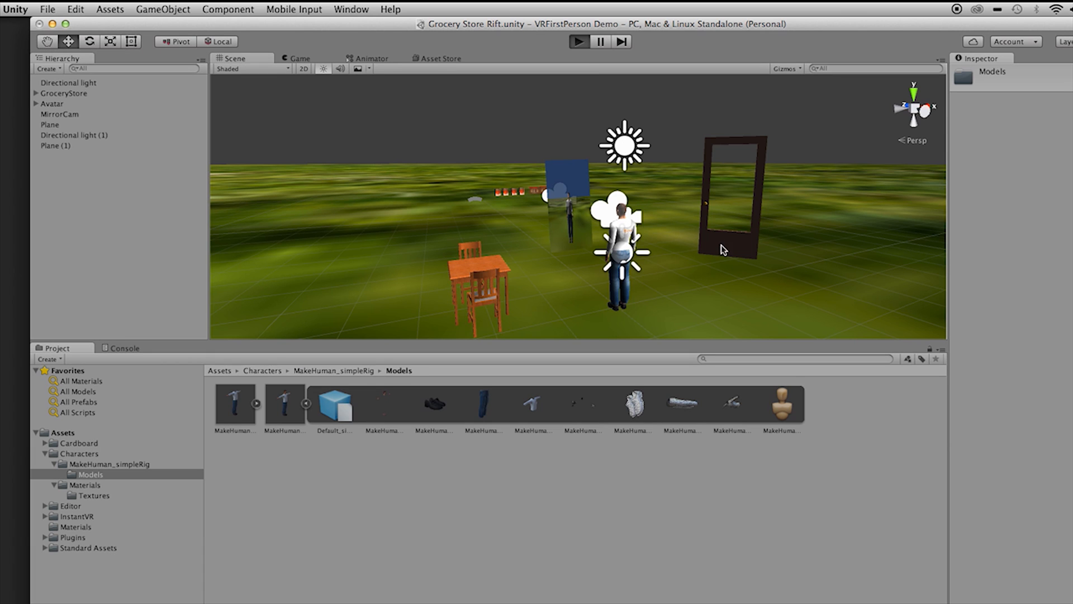